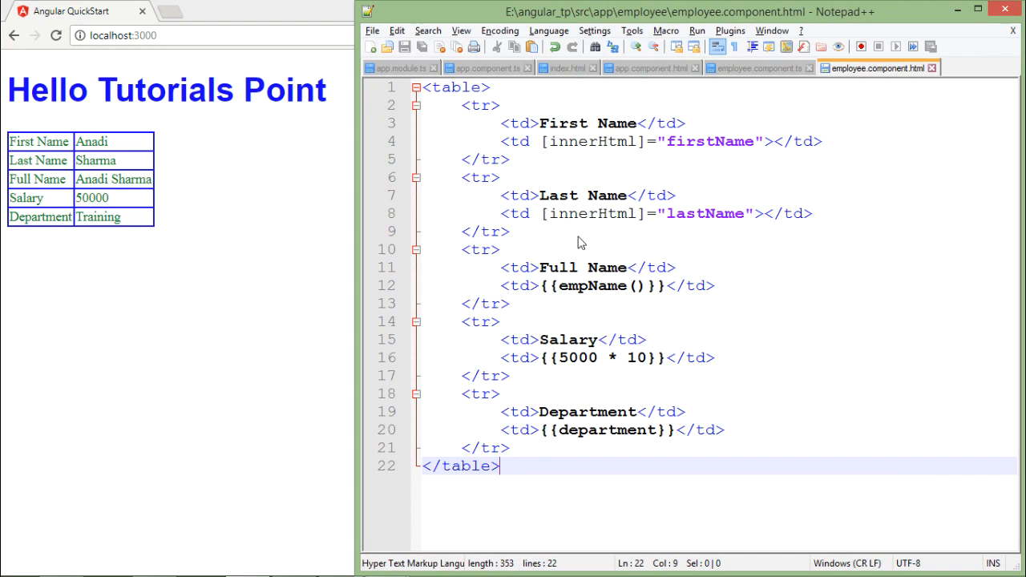
# - Add an empty [style.color] = "" binding inside the table tag, then switch to employee.component.ts
pyautogui.click(481, 87)
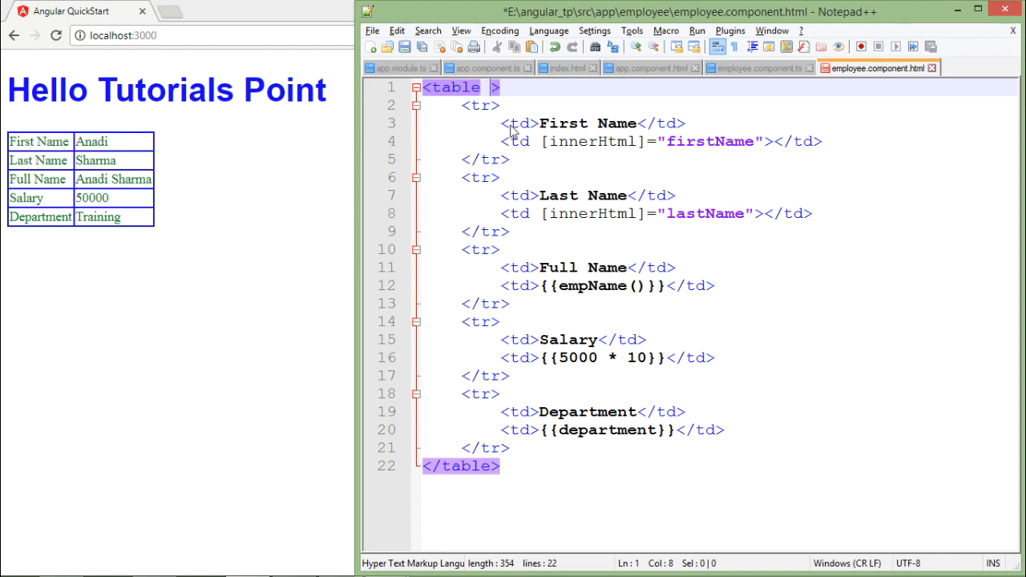
pyautogui.write('style="')
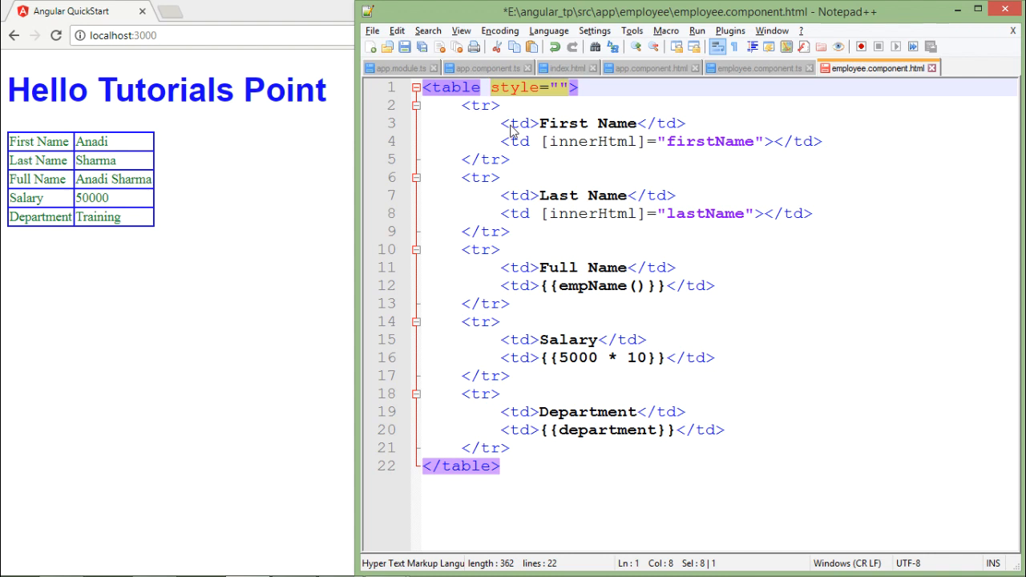
pyautogui.write('[]')
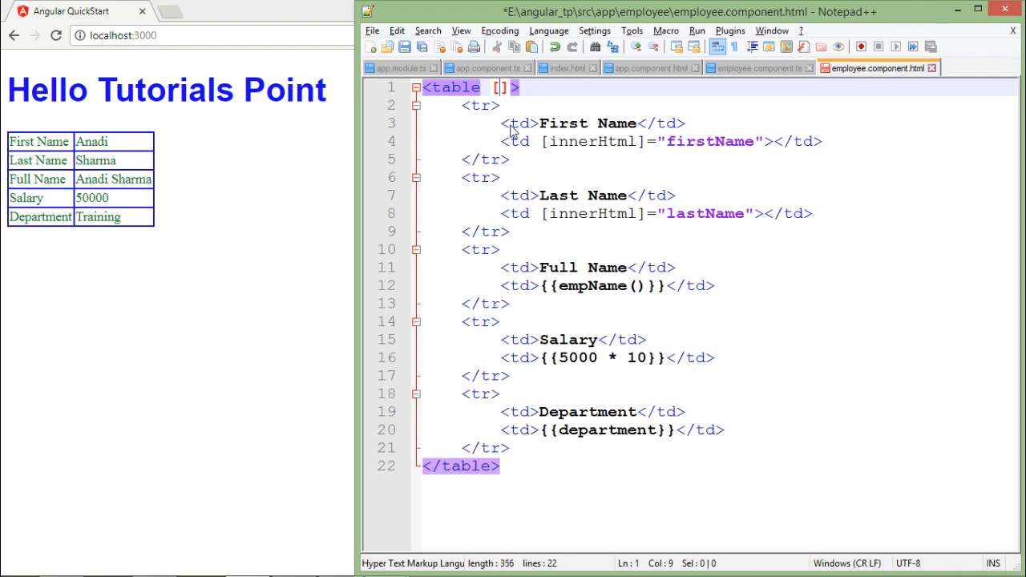
pyautogui.write('style')
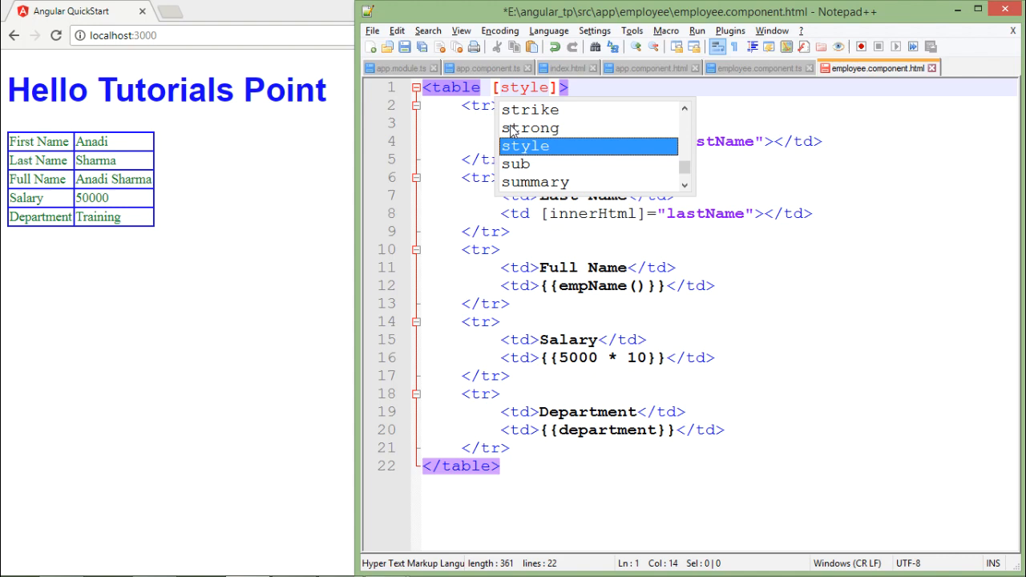
pyautogui.write('.')
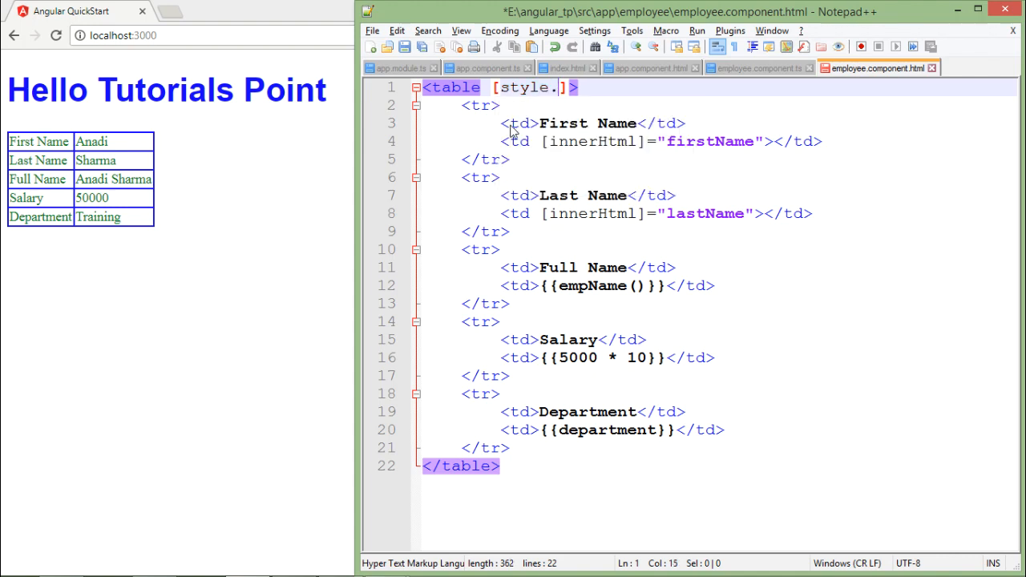
pyautogui.write('color')
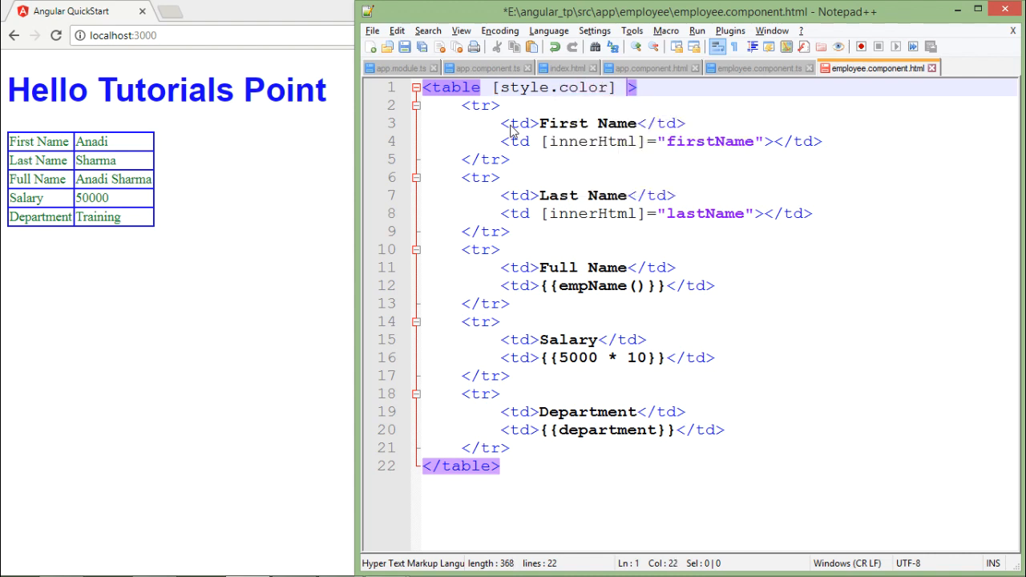
pyautogui.write('= ""')
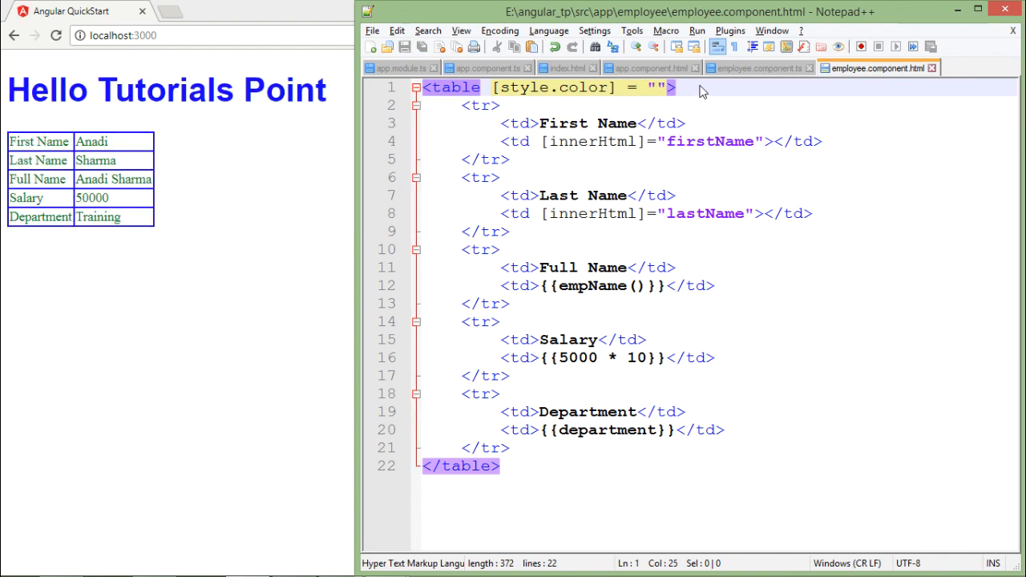
pyautogui.click(757, 67)
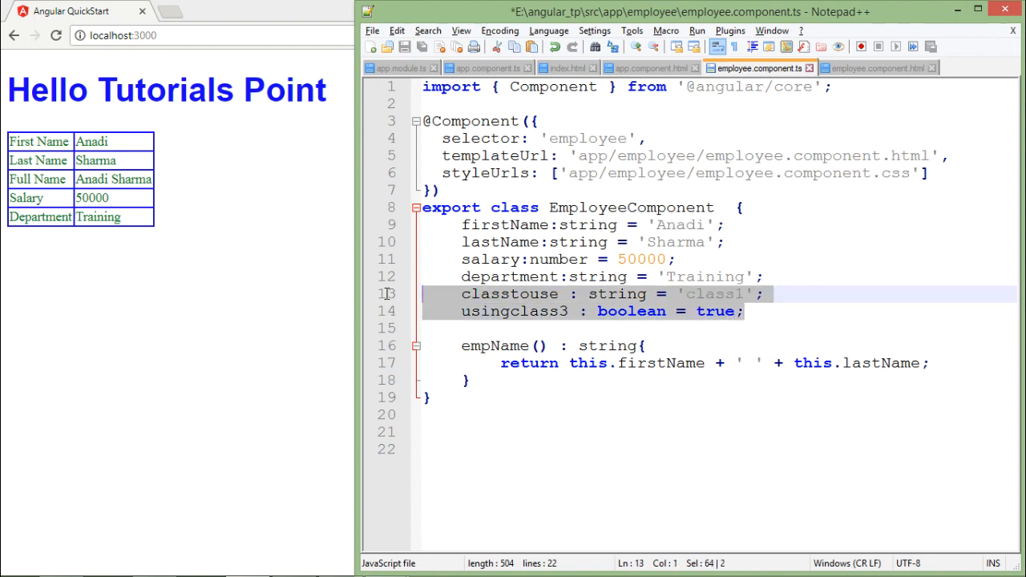
# - Replace the classtouse and usingclass3 properties with clr : string = "blue";
pyautogui.press('Delete')
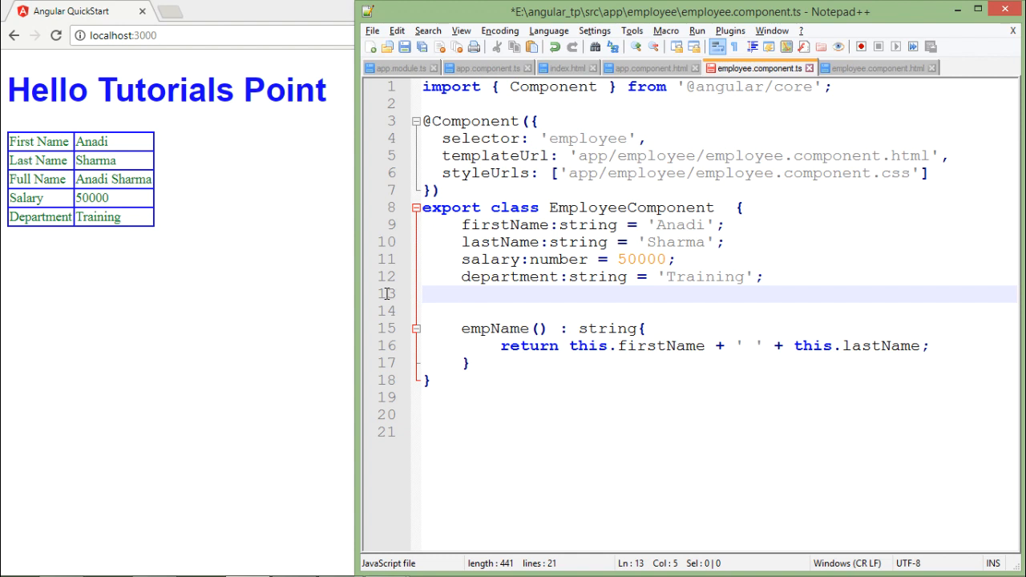
pyautogui.write('clr')
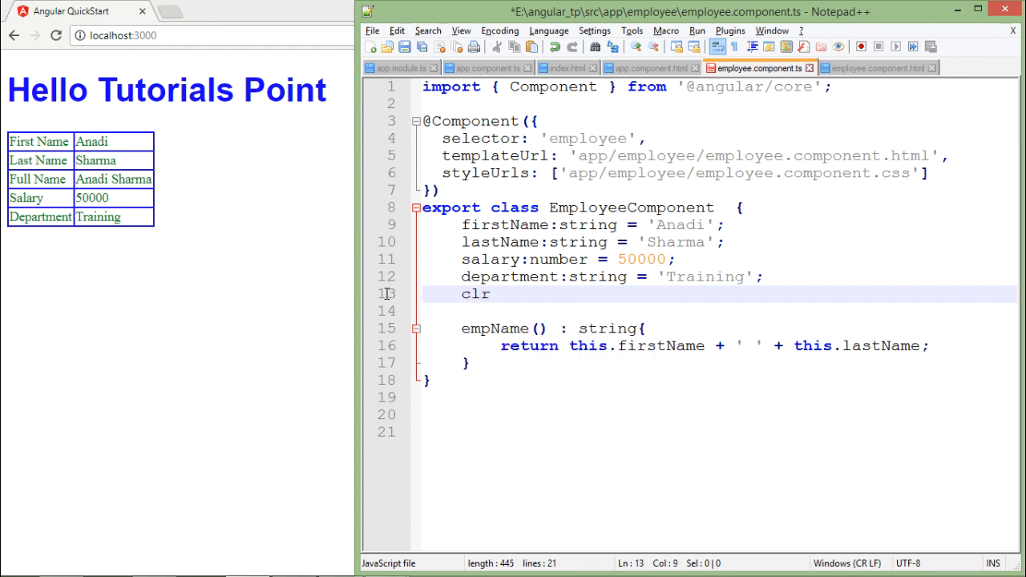
pyautogui.write(': string')
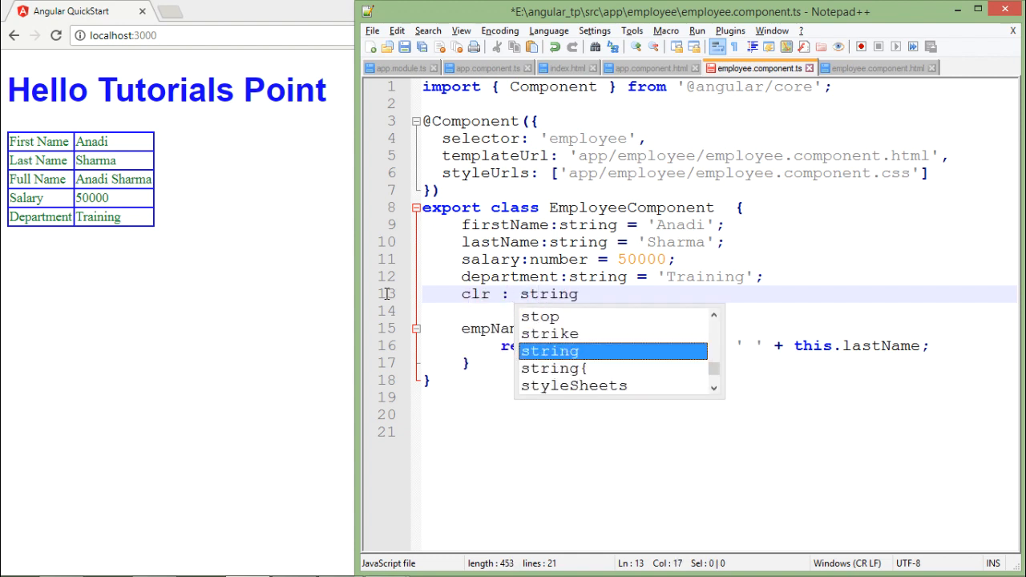
pyautogui.write('= ""')
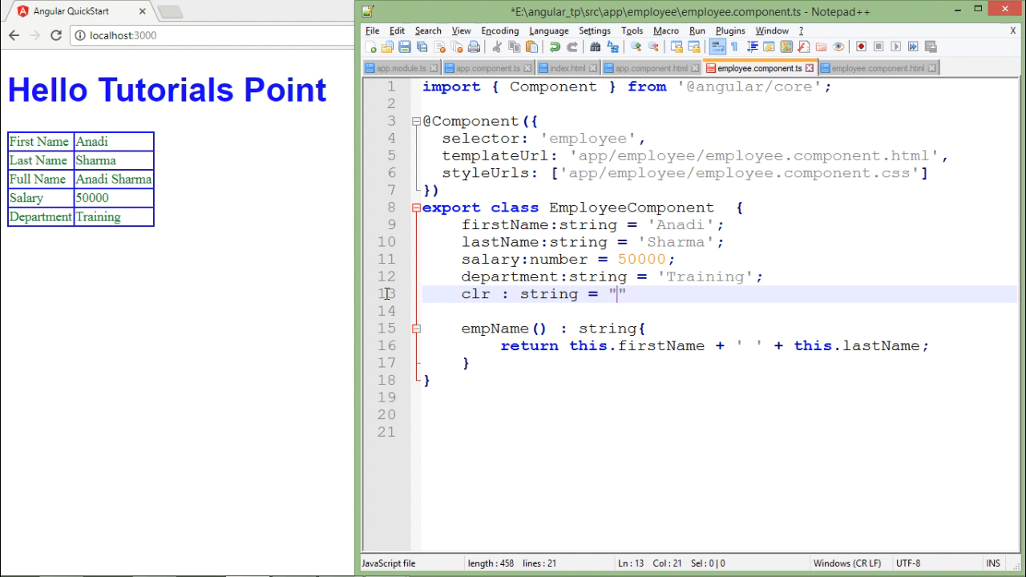
pyautogui.write('blue')
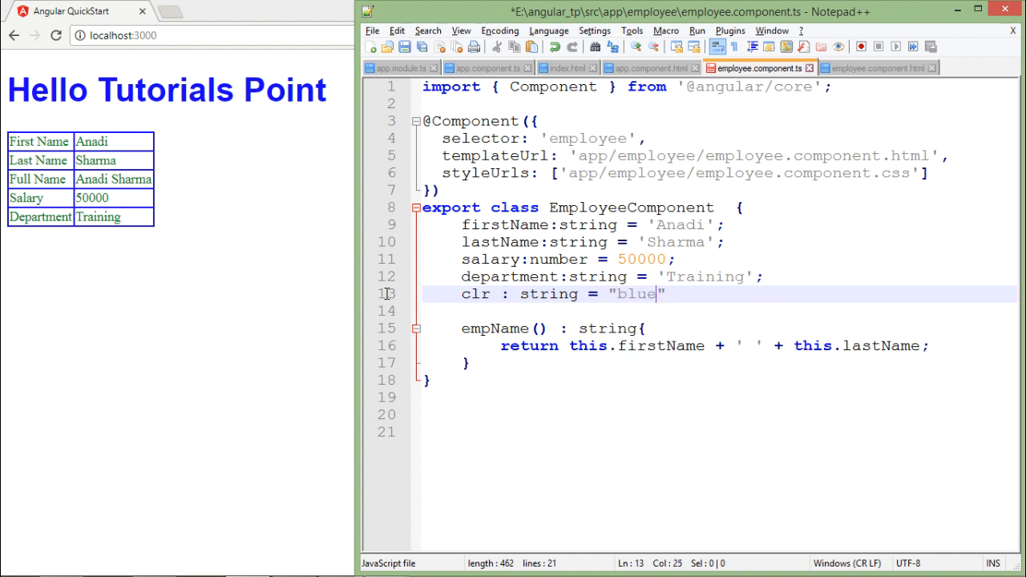
pyautogui.write(';')
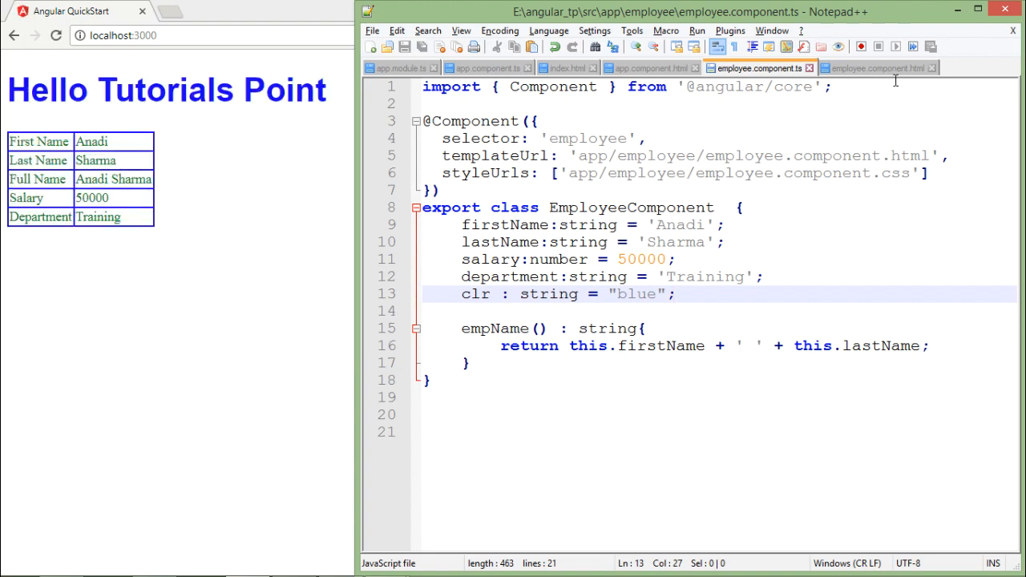
# - In employee.component.html, set the [style.color] binding value to clr
pyautogui.click(878, 67)
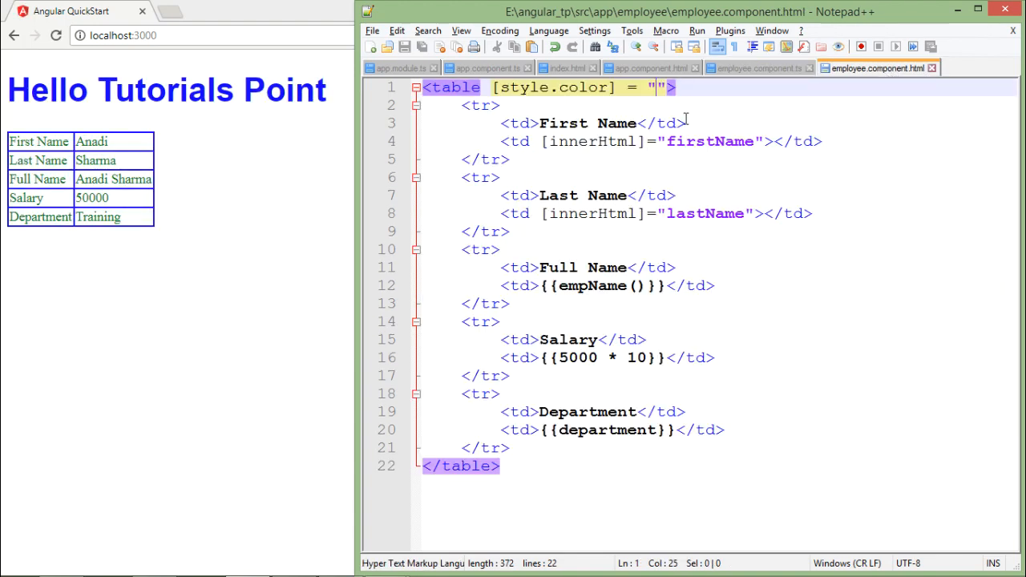
pyautogui.write('clr')
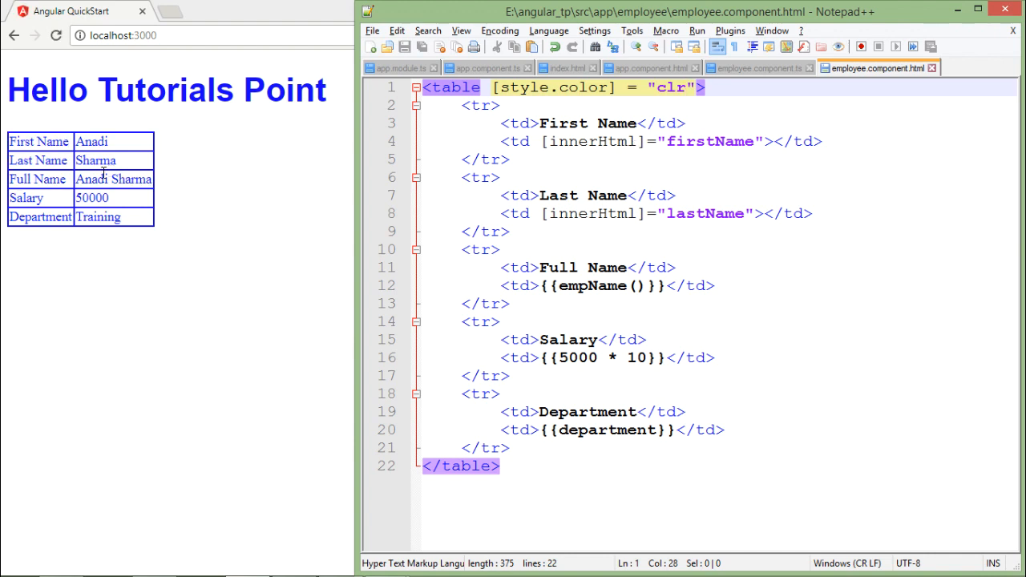
pyautogui.moveTo(583, 91)
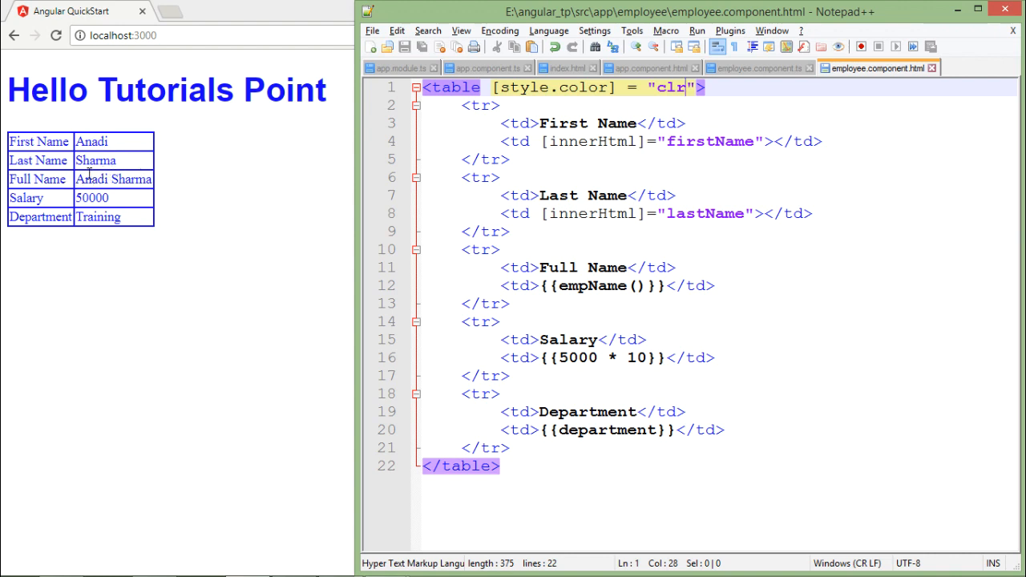
pyautogui.moveTo(166, 168)
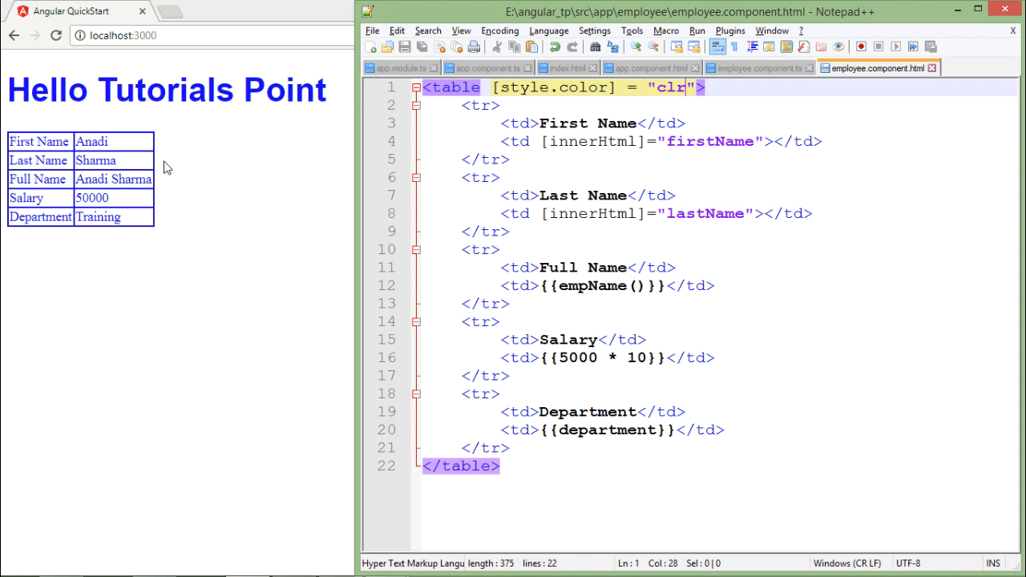
pyautogui.moveTo(593, 135)
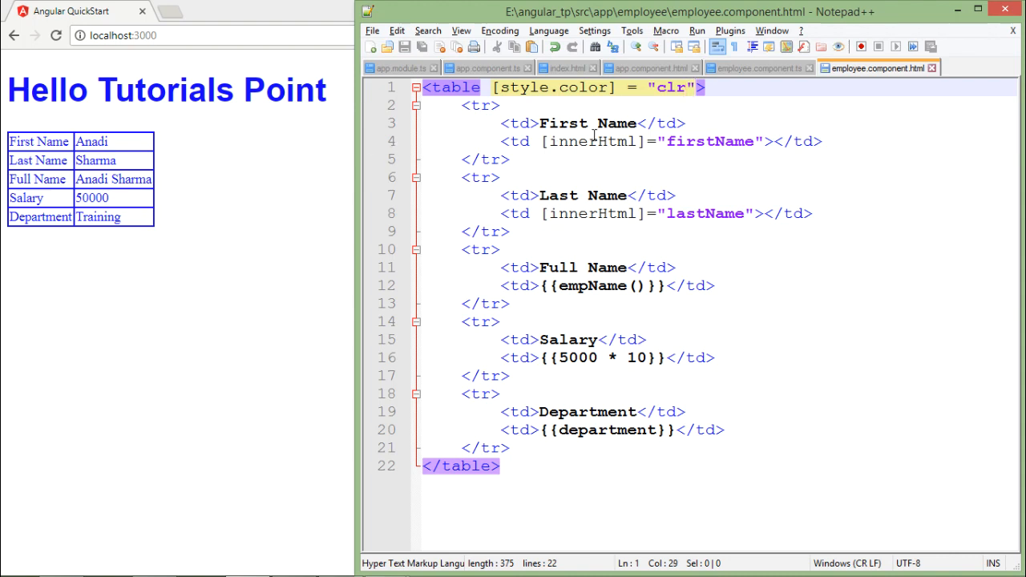
# - Add [style.background-color] = "bgclr" to the table tag after the colour binding
pyautogui.write('[style')
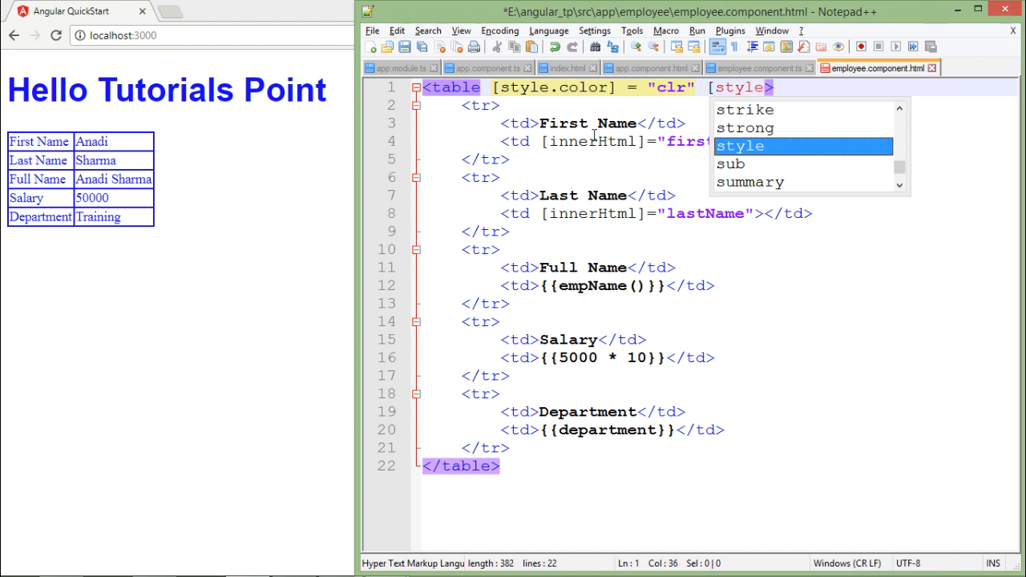
pyautogui.write('.background-color')
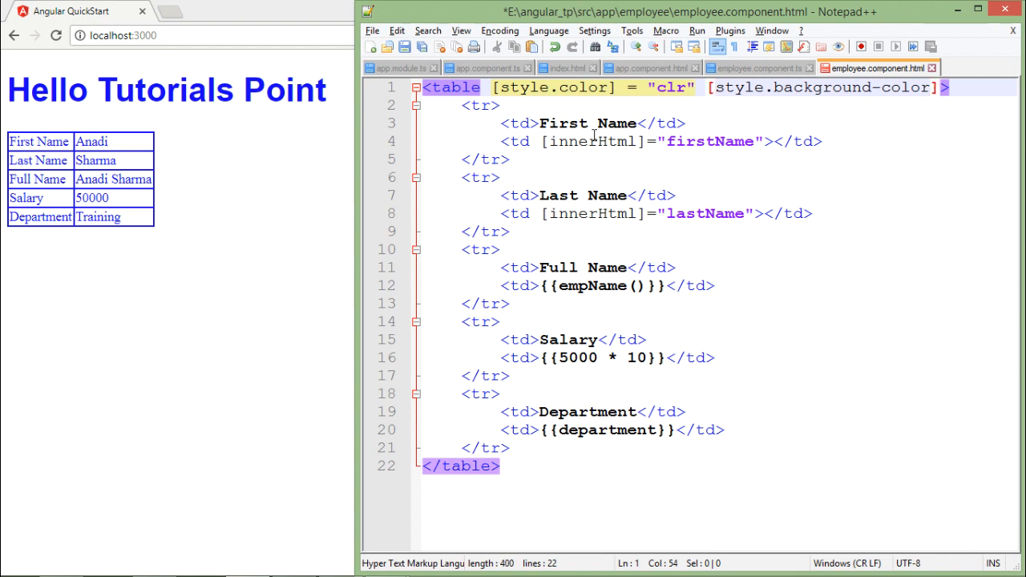
pyautogui.write('=')
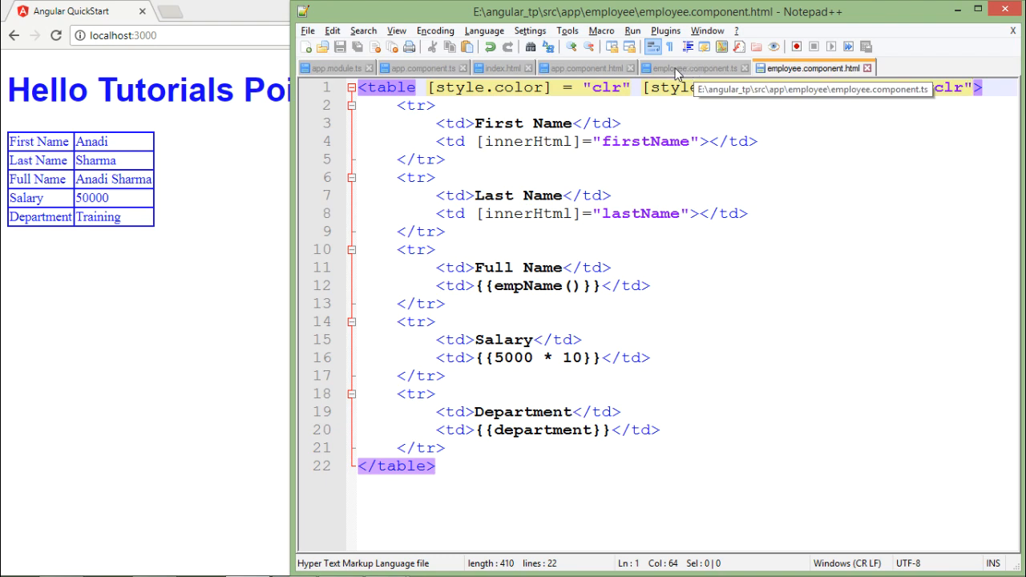
# - Declare bgclr: string = "yellow"; in the component, then select 'style' back in the template
pyautogui.click(693, 67)
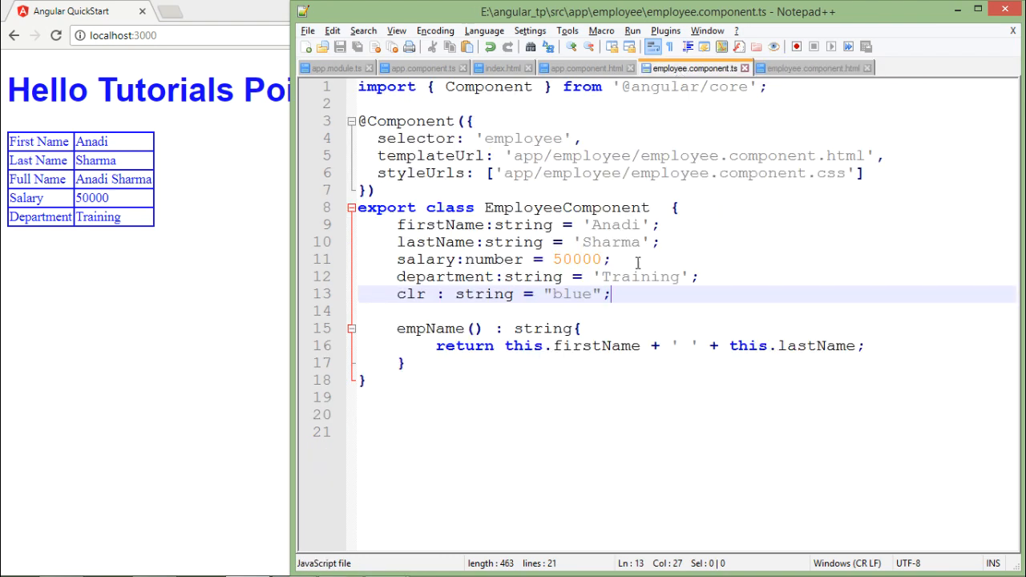
pyautogui.write('bgclr:')
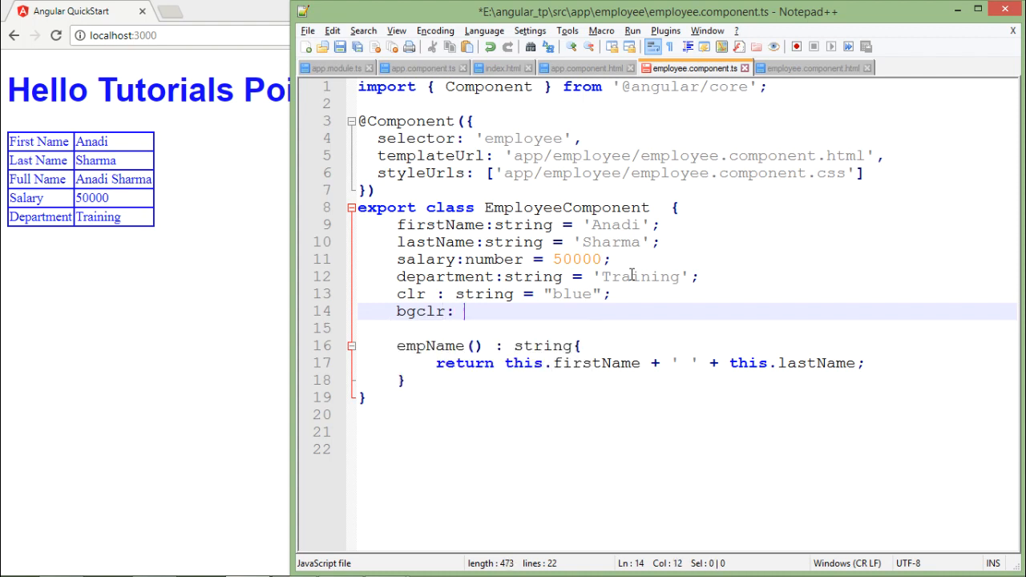
pyautogui.write('string')
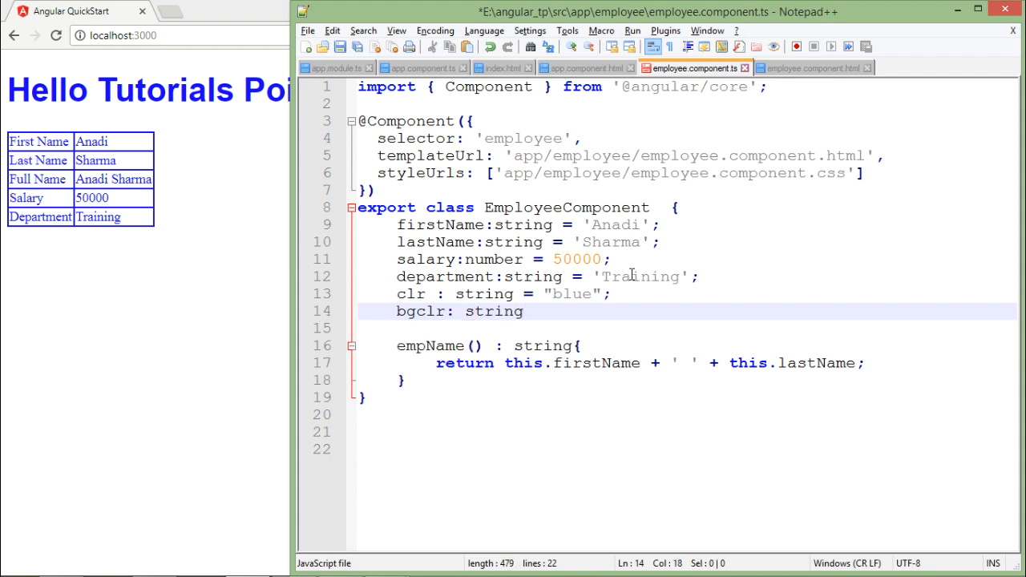
pyautogui.write('= ""')
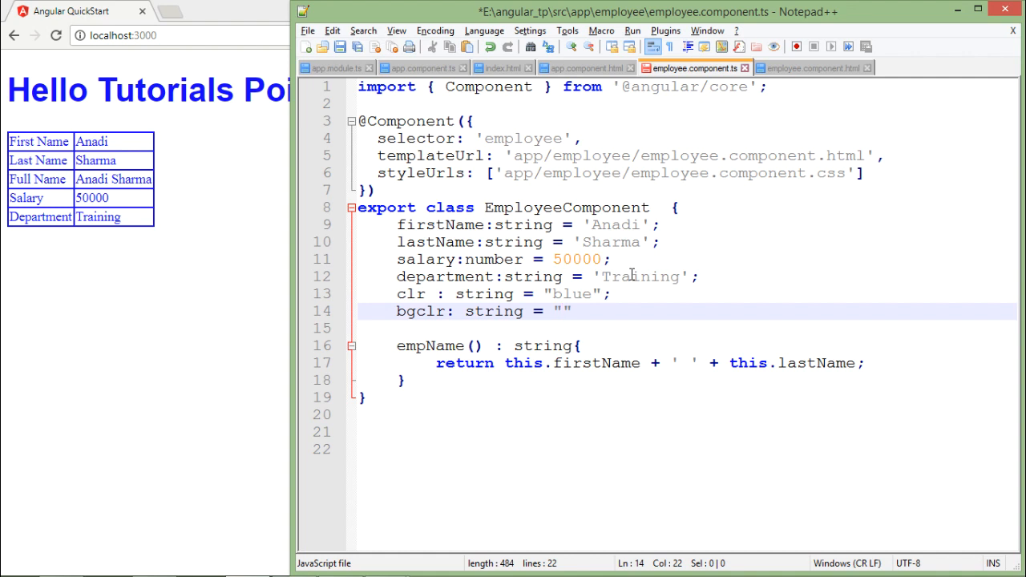
pyautogui.write('yellow;')
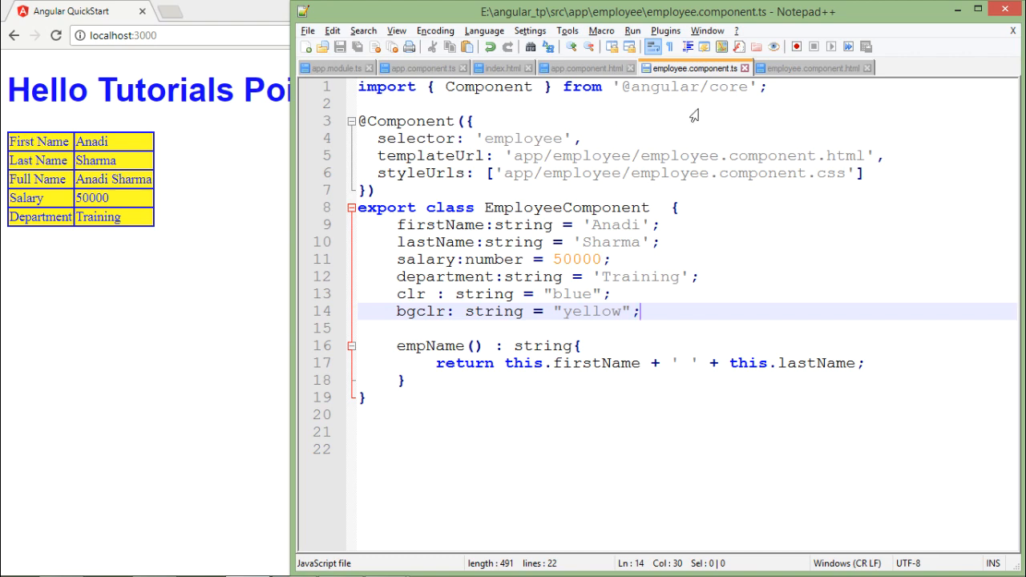
pyautogui.click(814, 68)
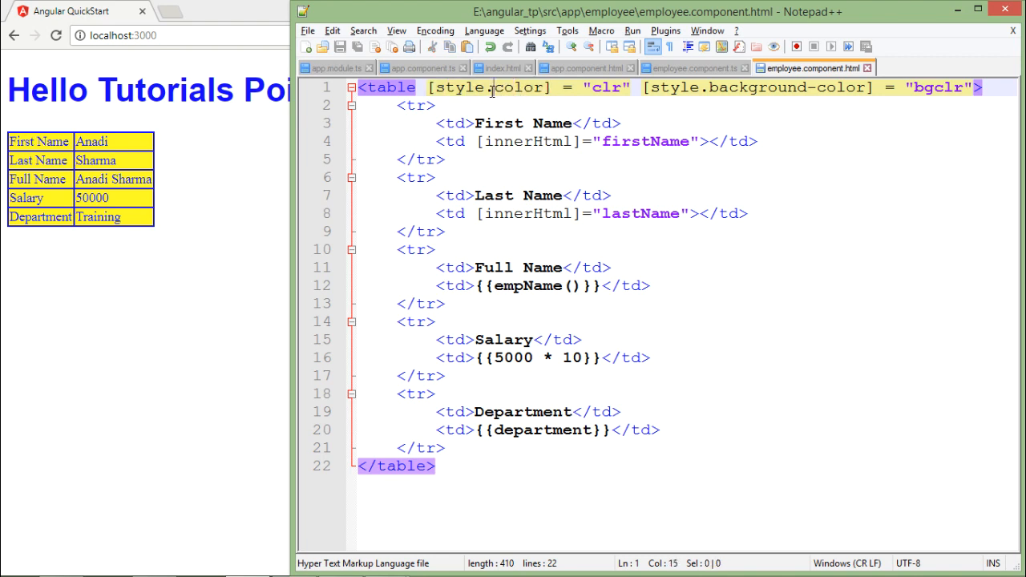
pyautogui.doubleClick(465, 88)
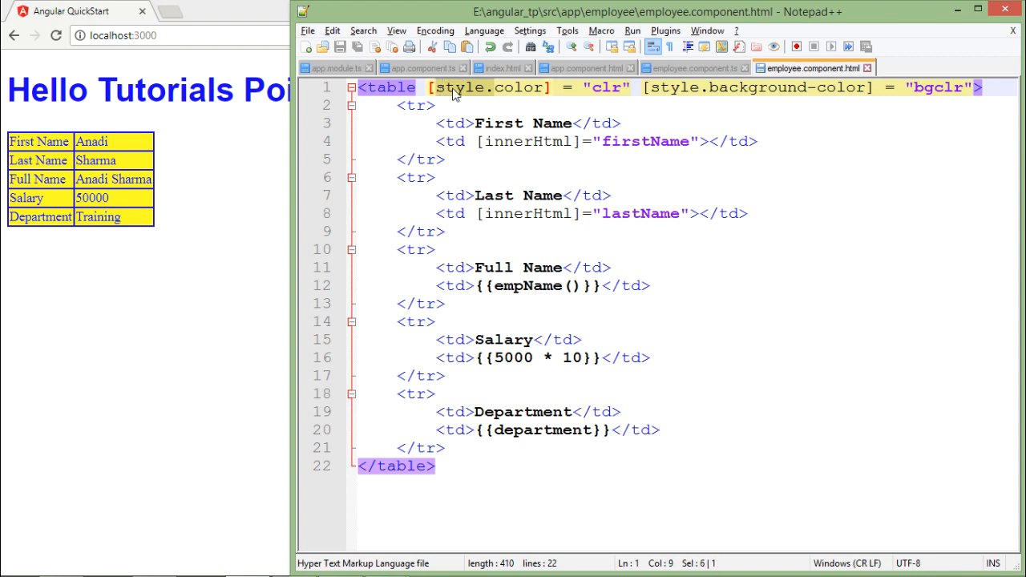